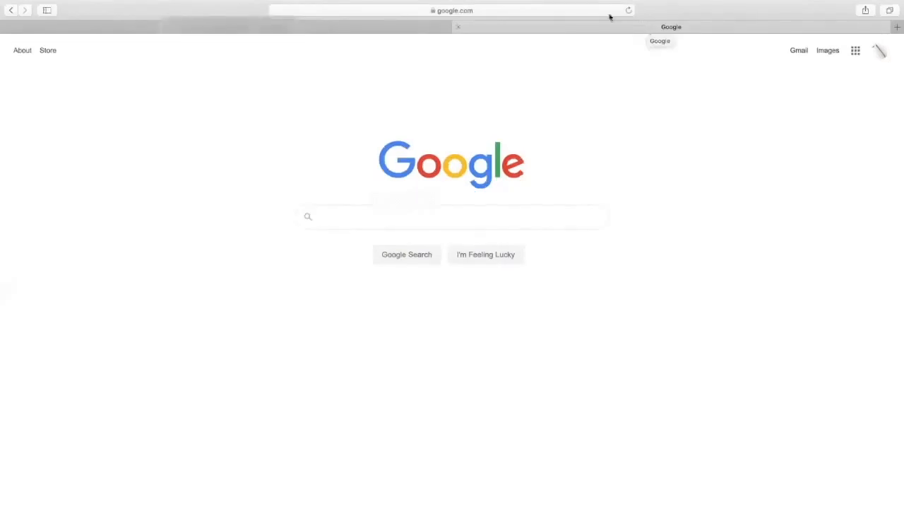
# Step: Navigate from the Google home page to the PGCPS sign-in page at adfs.pgcps.org
pyautogui.click(452, 9)
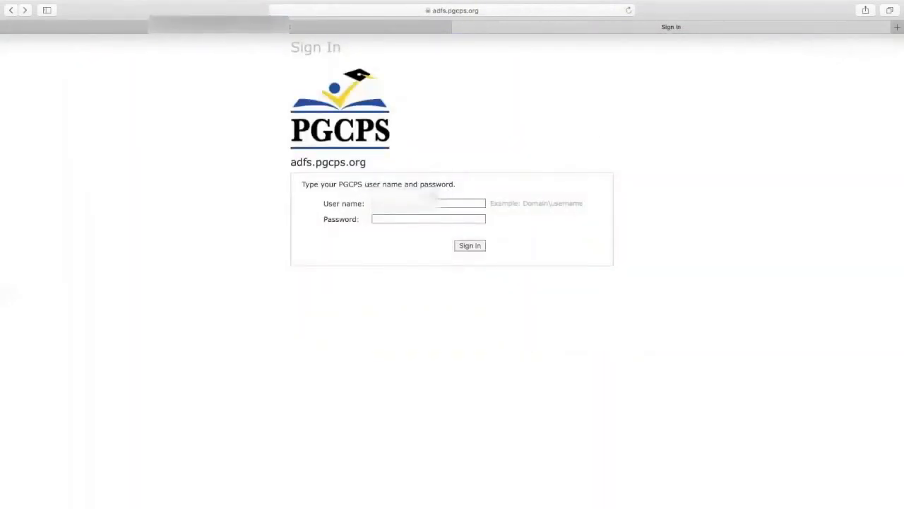
# Step: Sign in with the student's PGCPS user name and password, landing on the Suitland High Clever portal
pyautogui.click(426, 218)
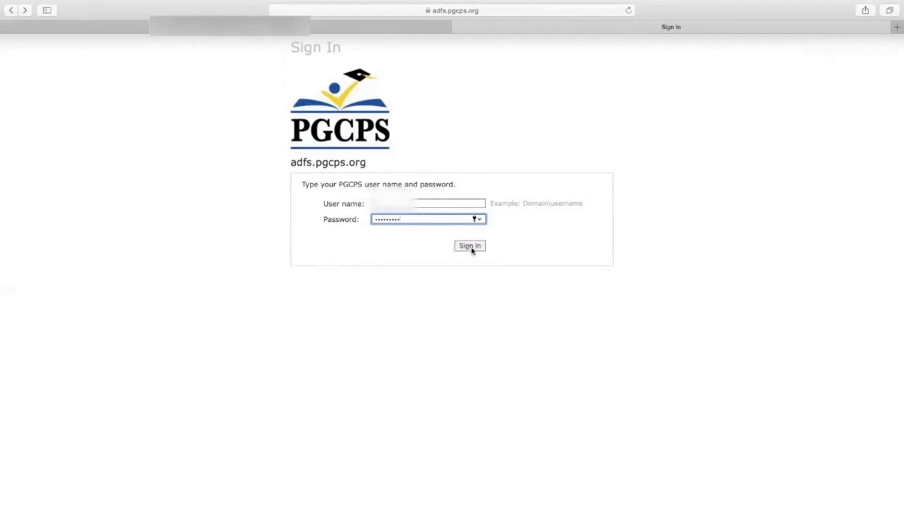
pyautogui.click(469, 246)
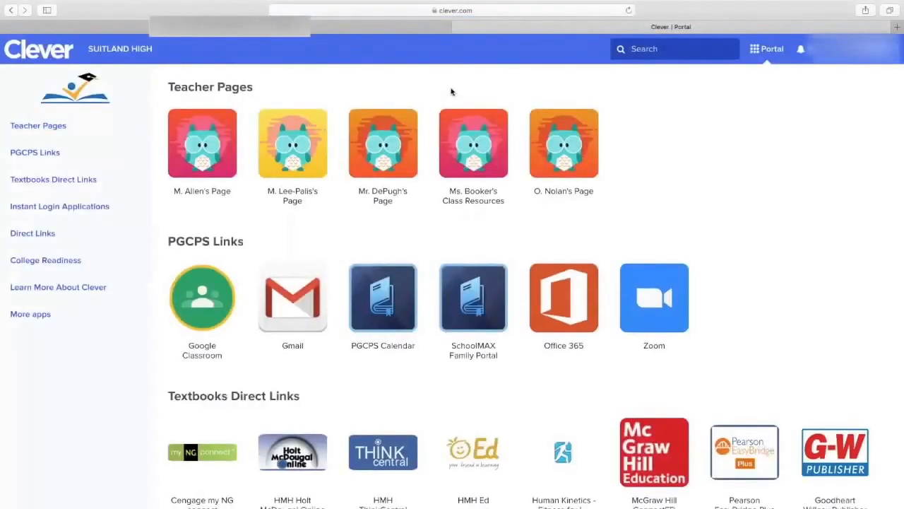
pyautogui.moveTo(426, 249)
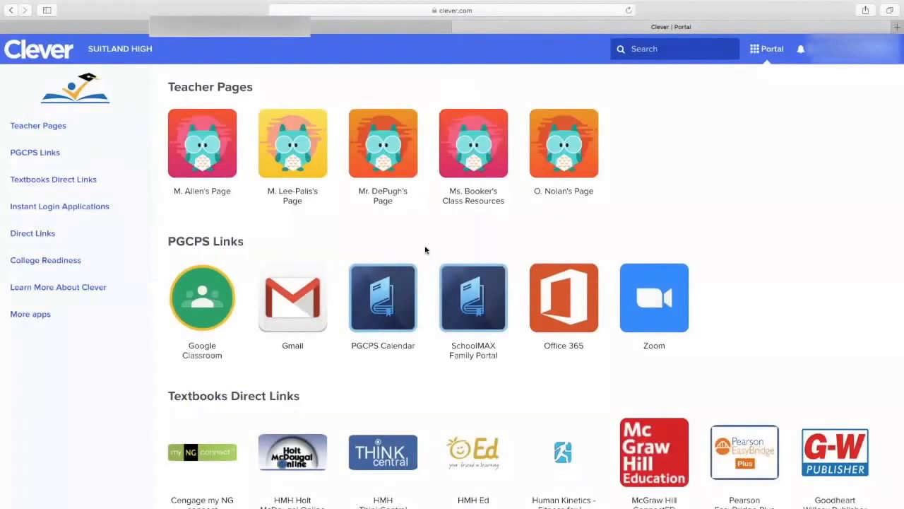
# Step: Launch Google Classroom from the Clever portal's PGCPS Links tiles to see the class cards
pyautogui.scroll(-3)
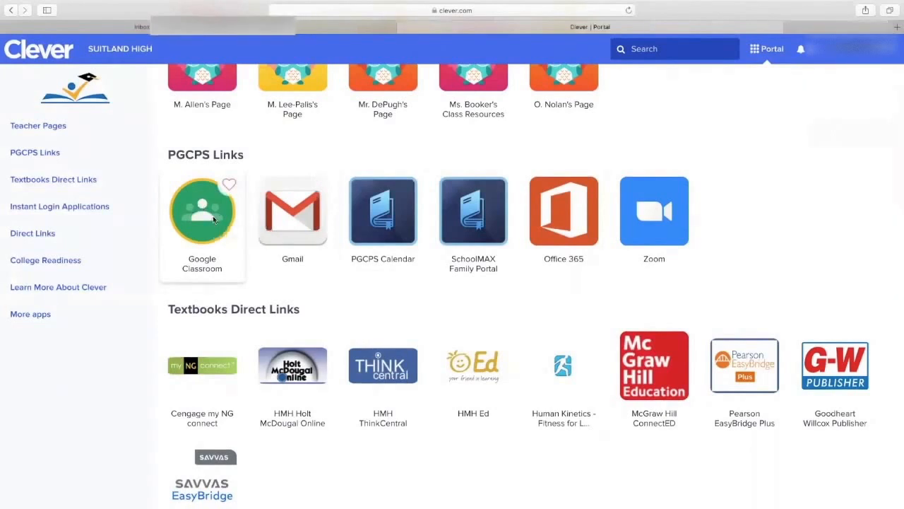
pyautogui.click(202, 210)
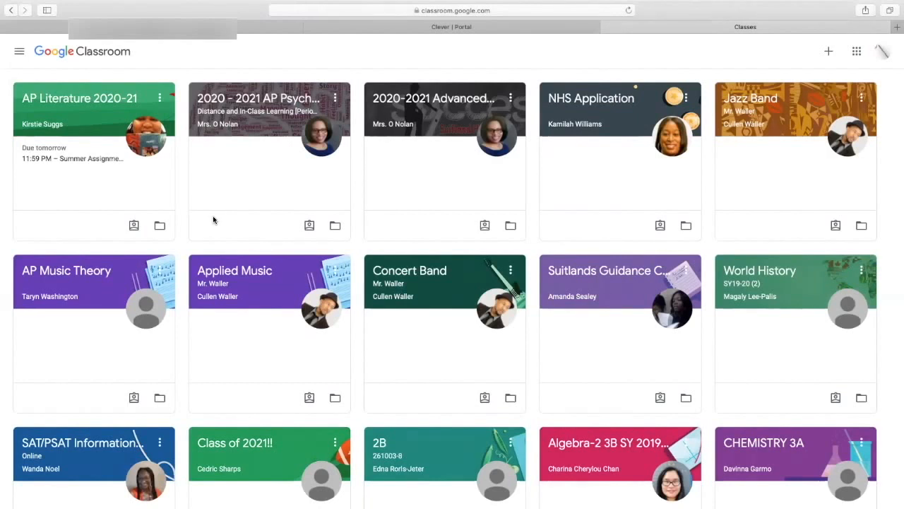
pyautogui.moveTo(280, 248)
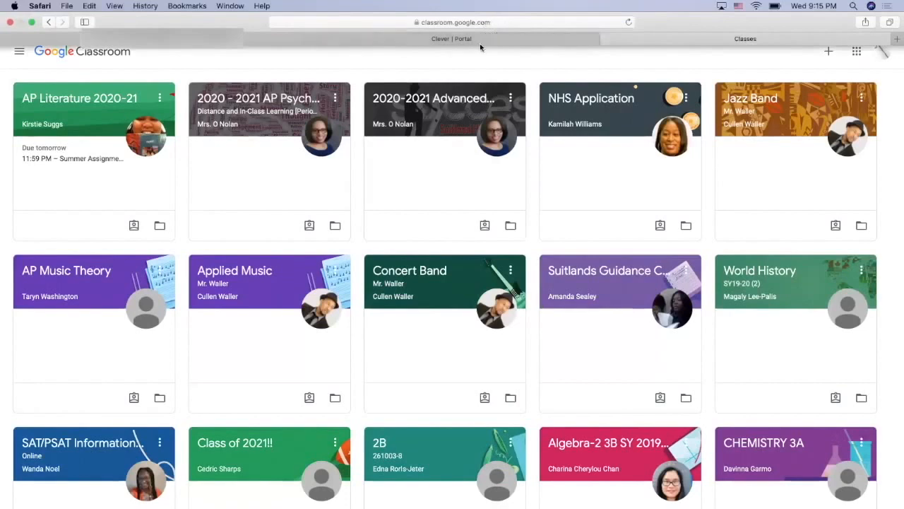
pyautogui.moveTo(584, 28)
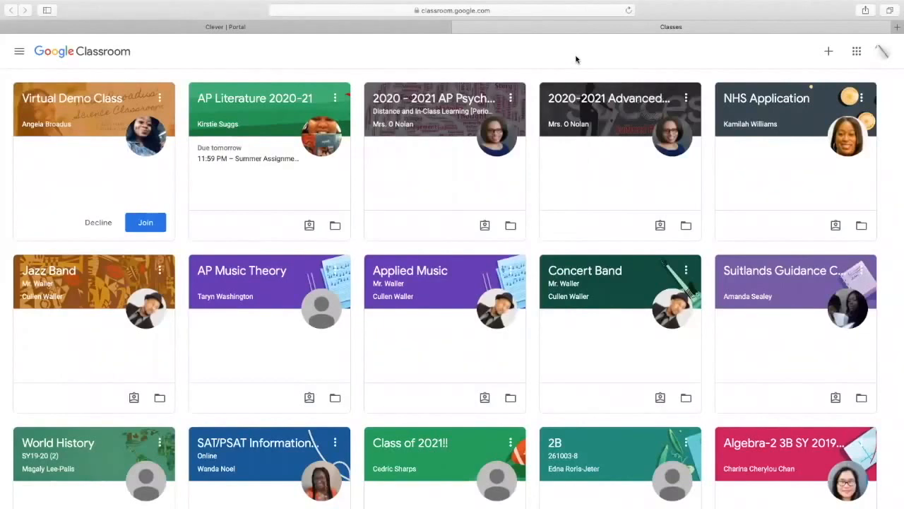
pyautogui.moveTo(403, 14)
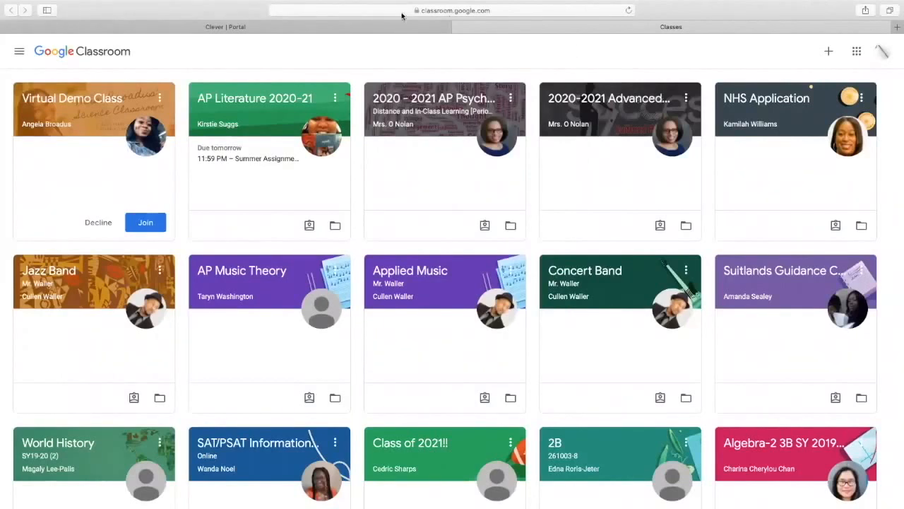
pyautogui.moveTo(120, 102)
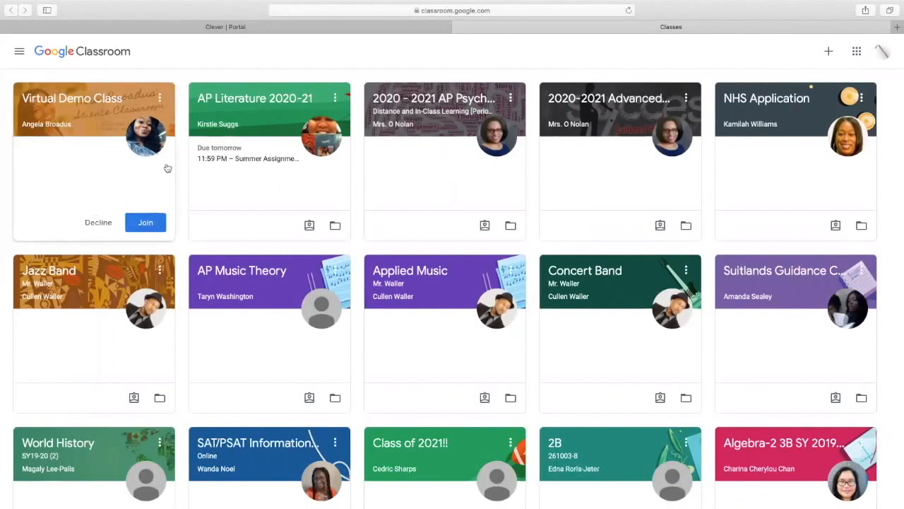
pyautogui.moveTo(118, 184)
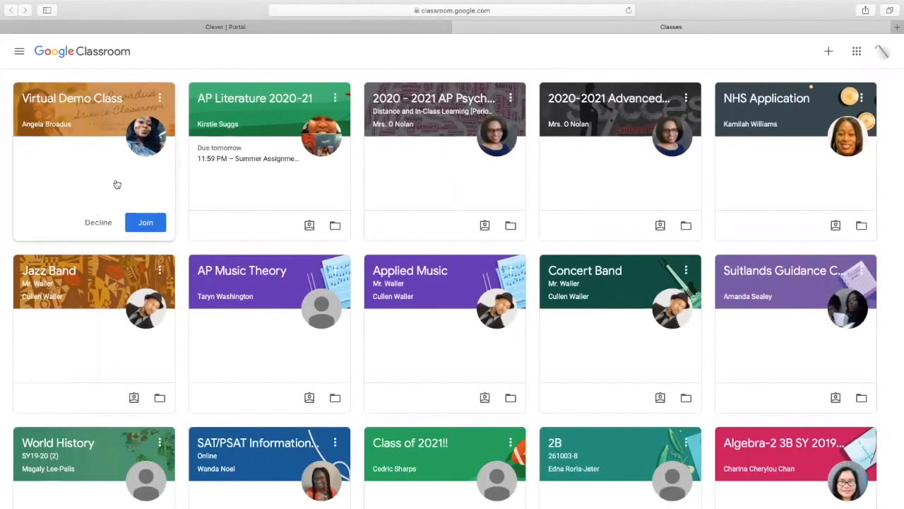
pyautogui.moveTo(119, 181)
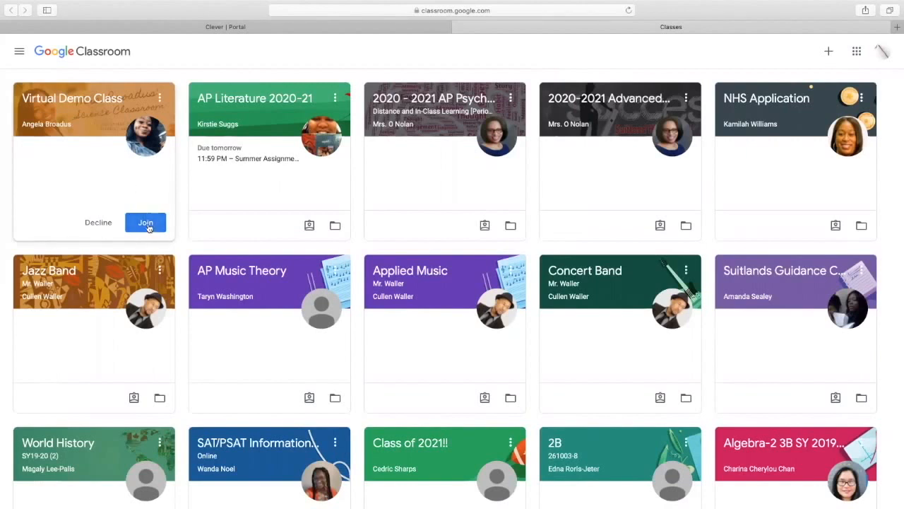
# Step: Join the Virtual Demo Class, view its Classwork and People (teacher Angela Broadus), then return to the Stream
pyautogui.click(144, 222)
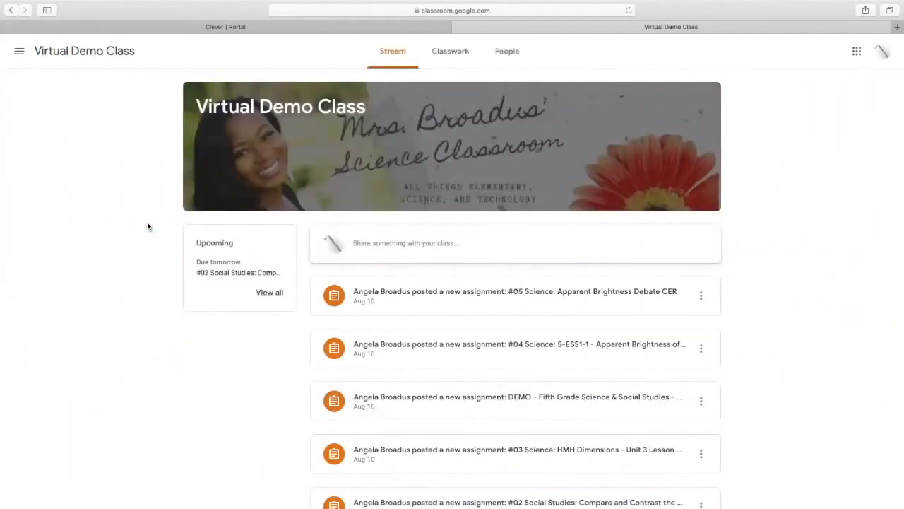
pyautogui.moveTo(641, 280)
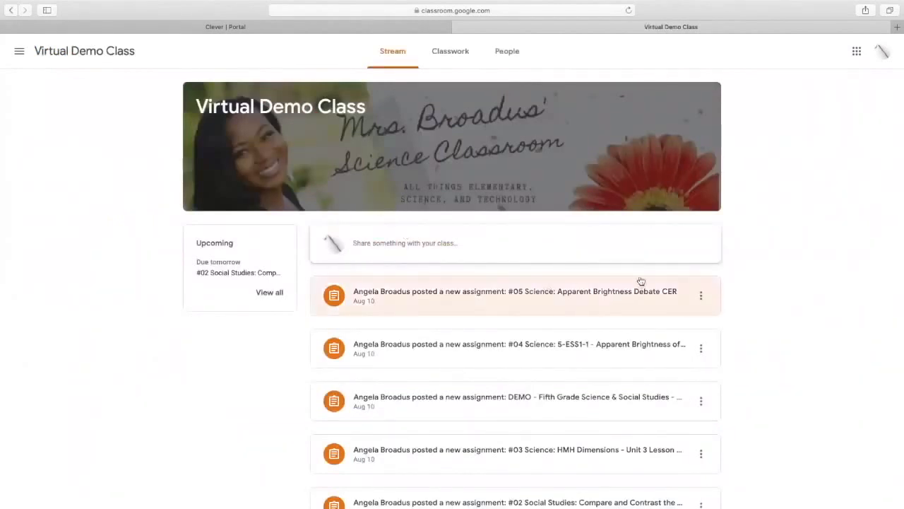
pyautogui.moveTo(573, 419)
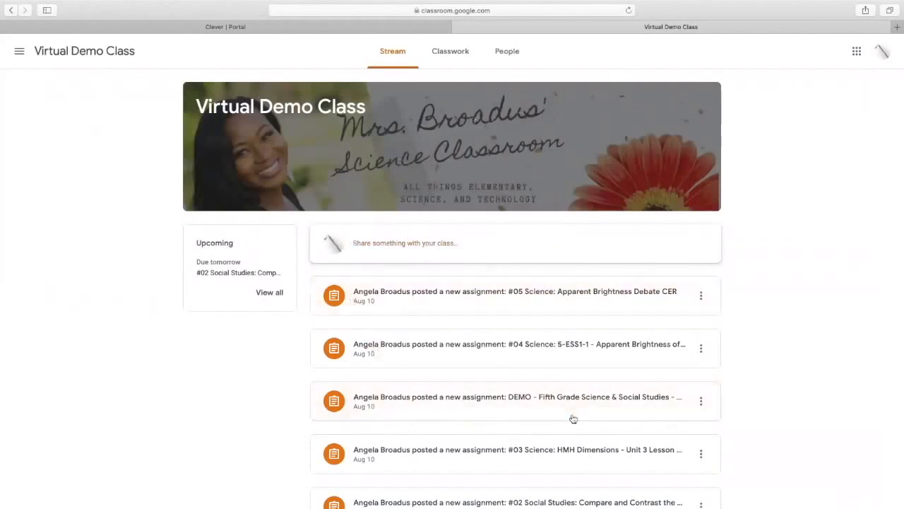
pyautogui.click(450, 51)
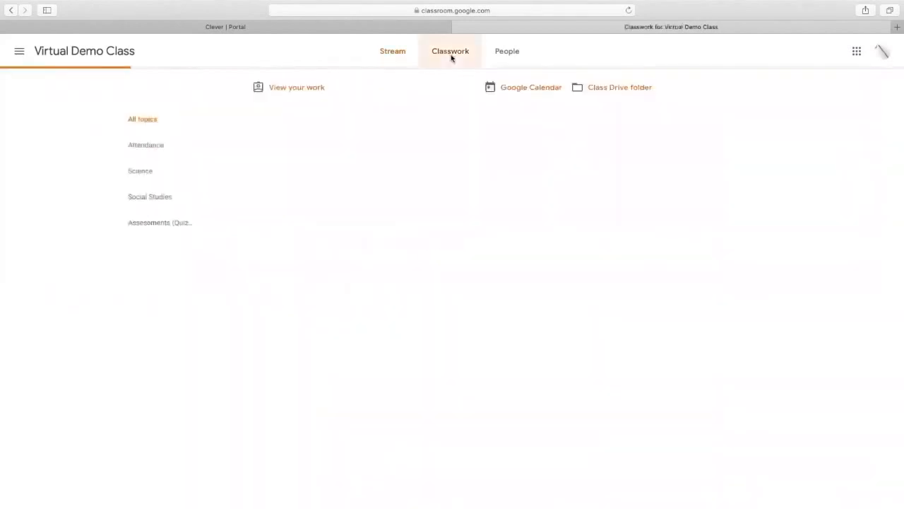
pyautogui.click(449, 50)
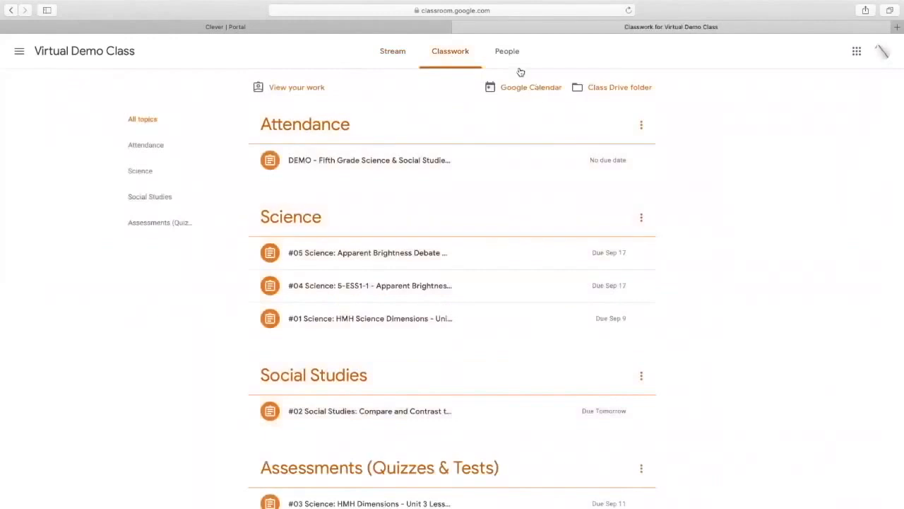
pyautogui.click(506, 51)
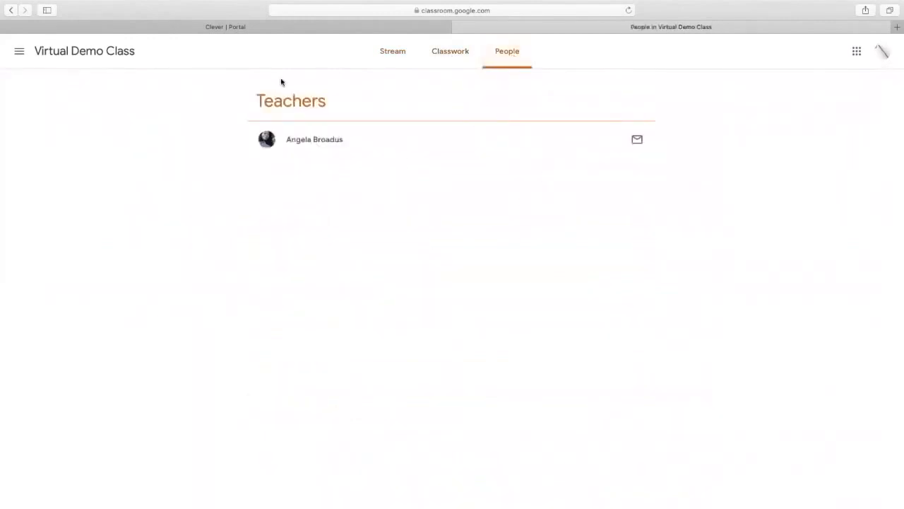
pyautogui.moveTo(472, 71)
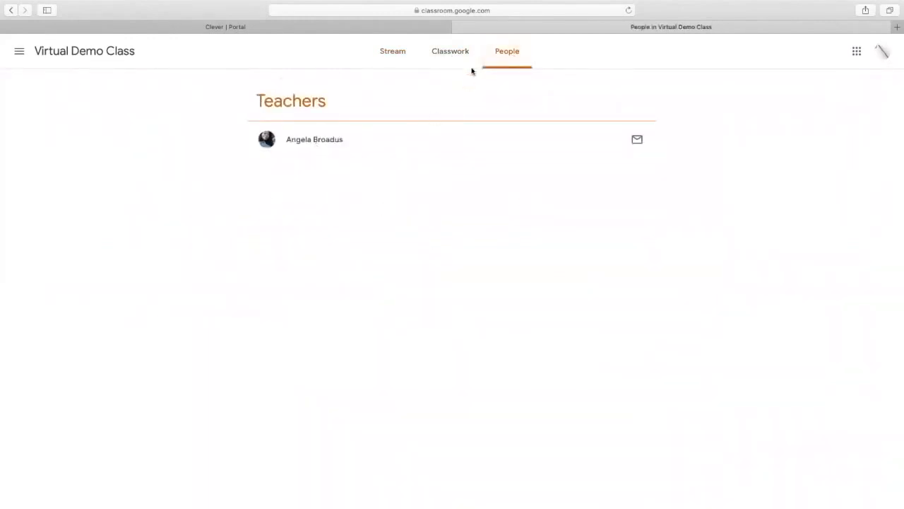
pyautogui.click(393, 51)
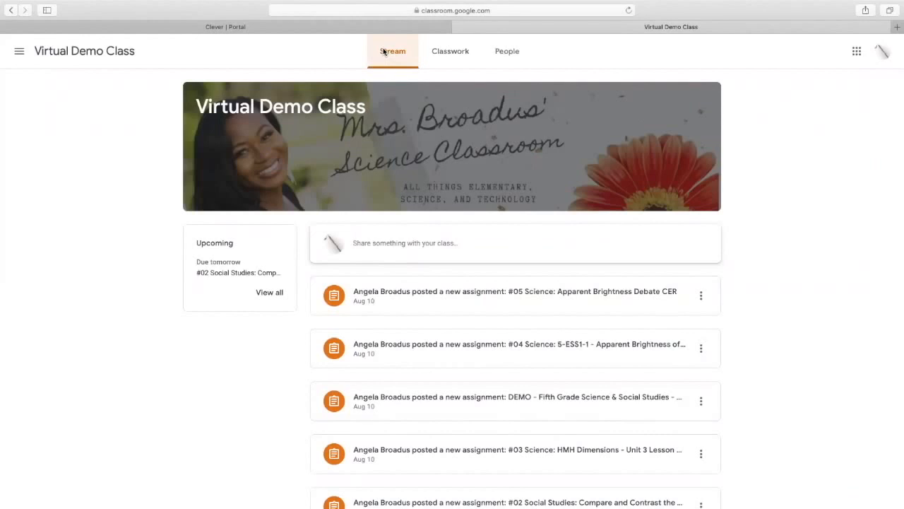
# Step: Return to the Clever portal and launch Gmail from the PGCPS Links tiles
pyautogui.click(225, 27)
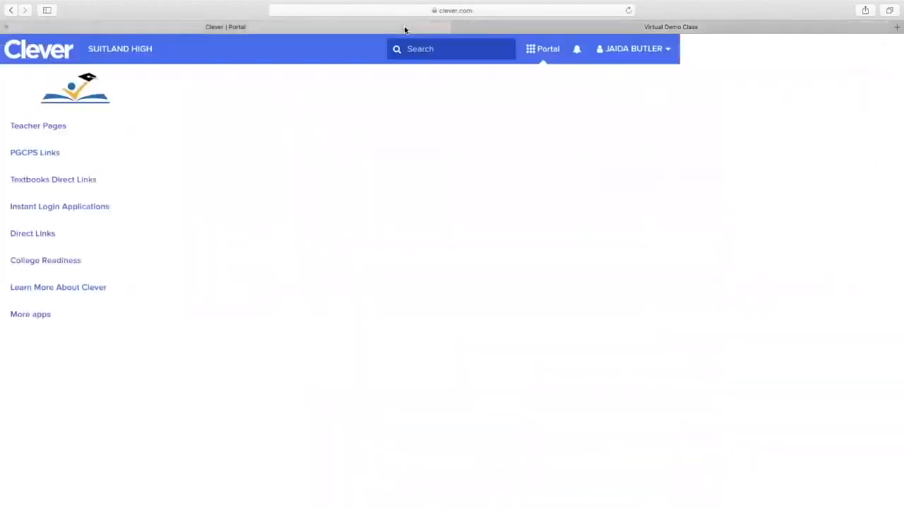
pyautogui.scroll(-3)
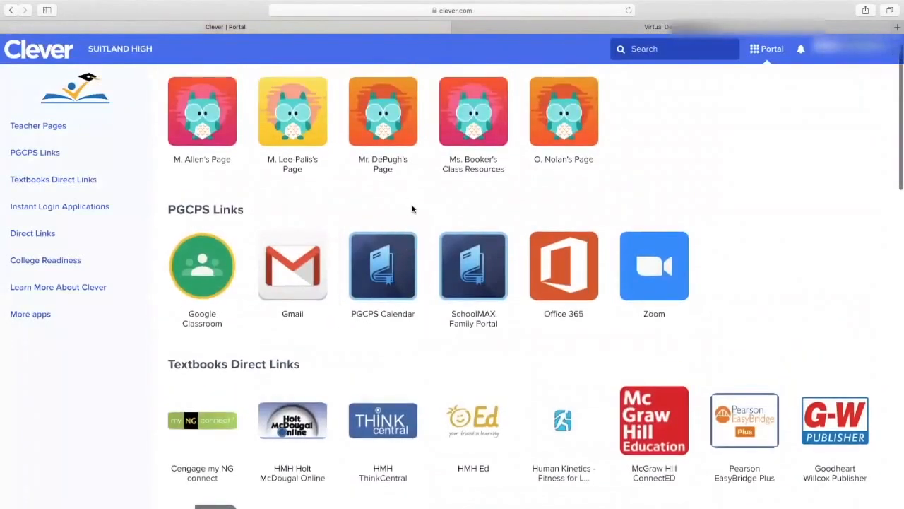
pyautogui.moveTo(295, 271)
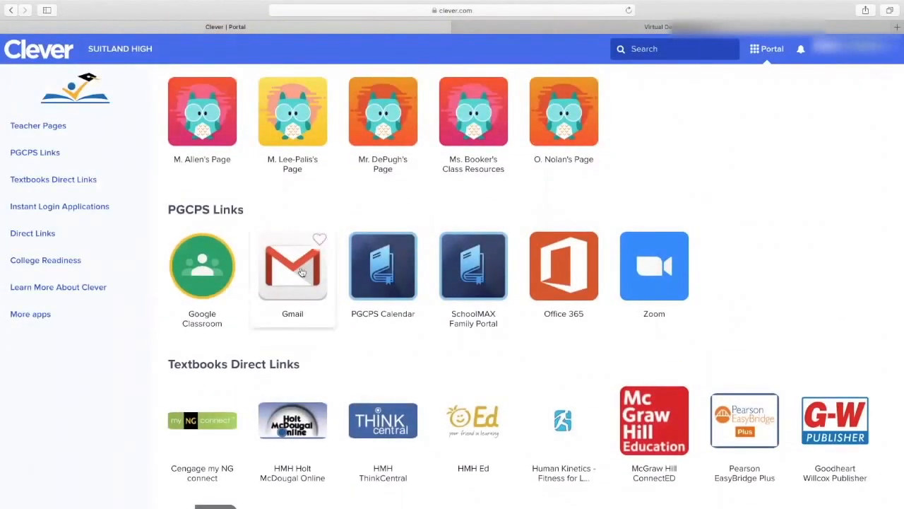
pyautogui.click(292, 266)
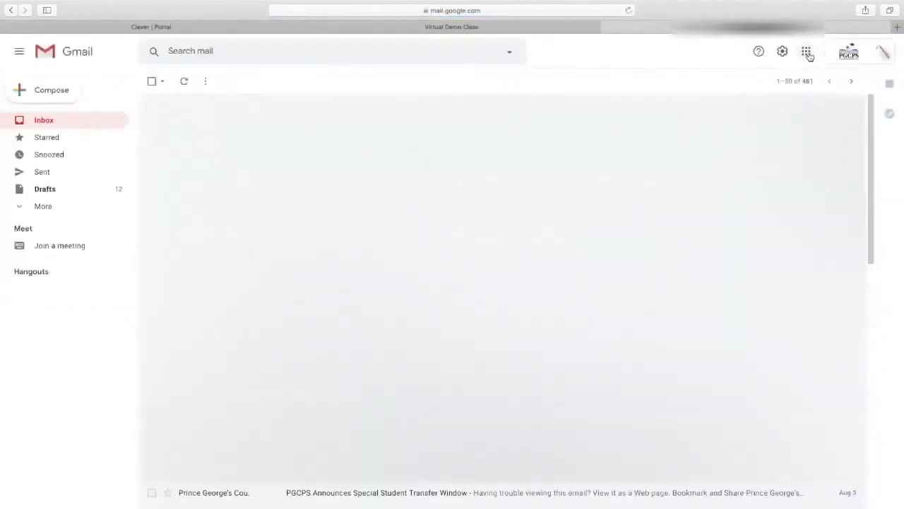
# Step: From Gmail's Google apps grid, reopen Classroom and the Virtual Demo Class stream
pyautogui.click(805, 50)
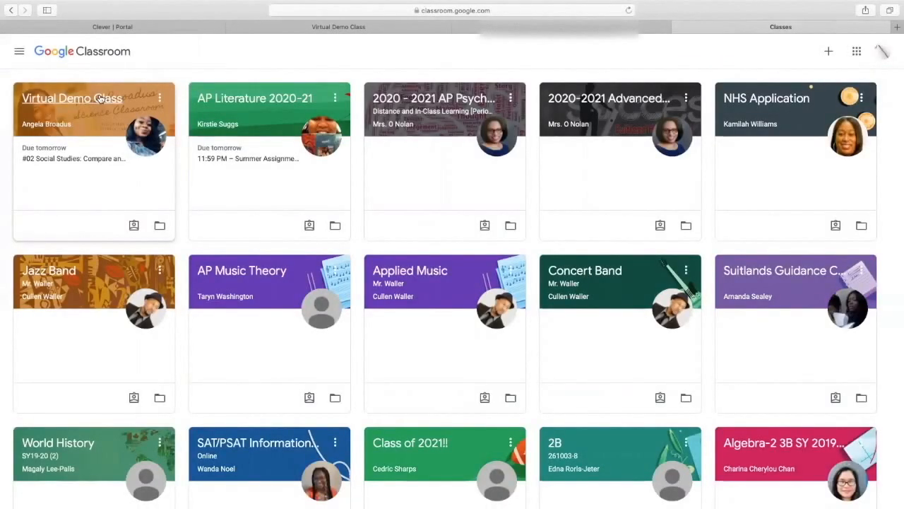
pyautogui.click(71, 97)
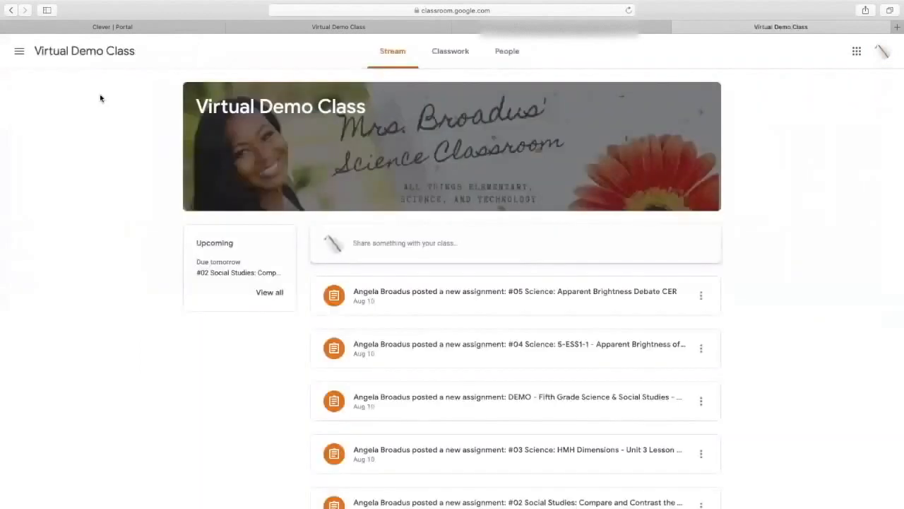